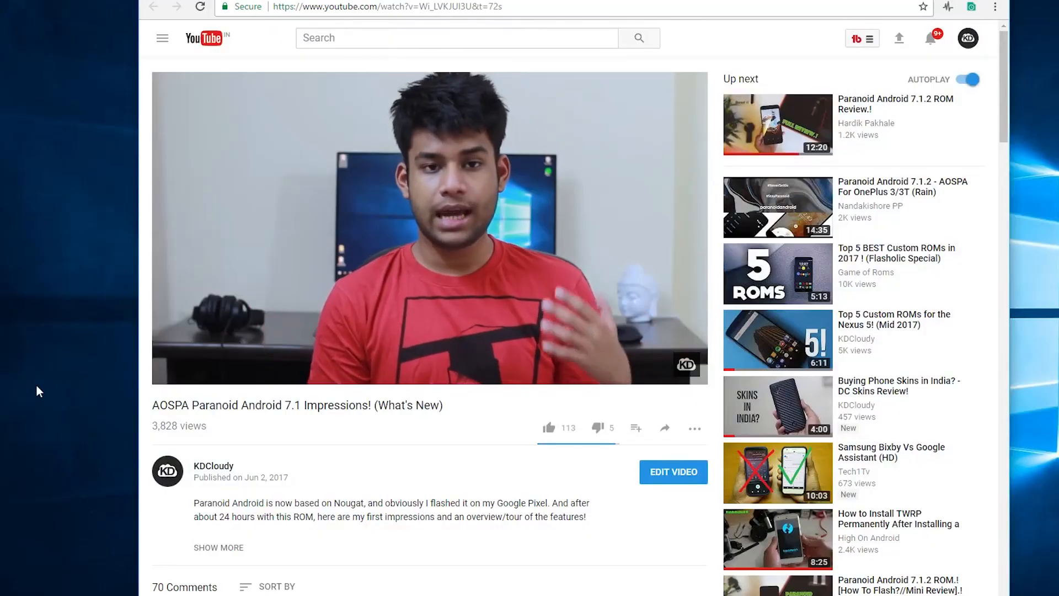
scroll("down", 3)
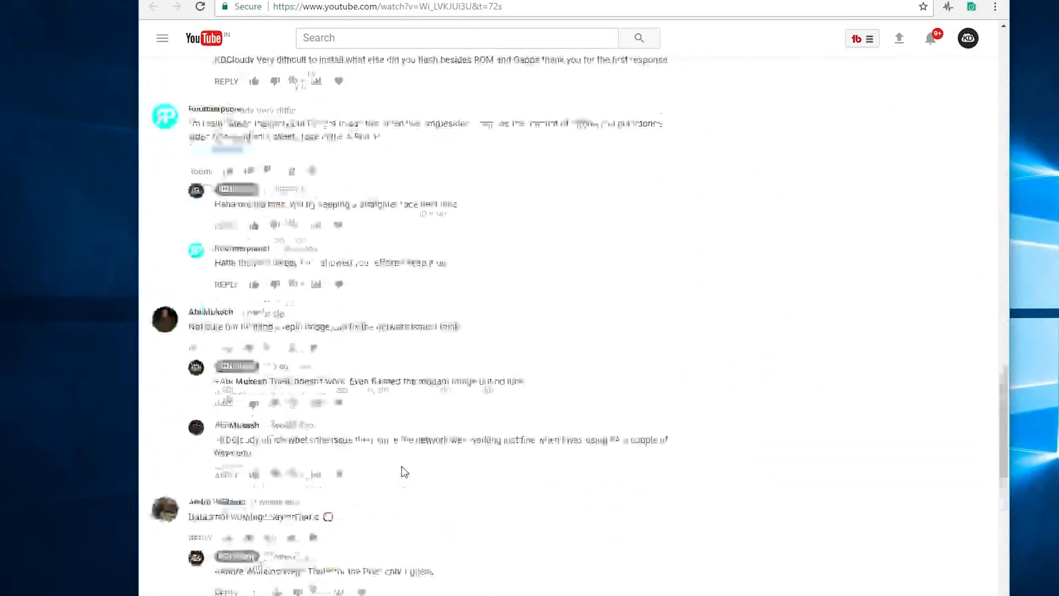
scroll("up", 3)
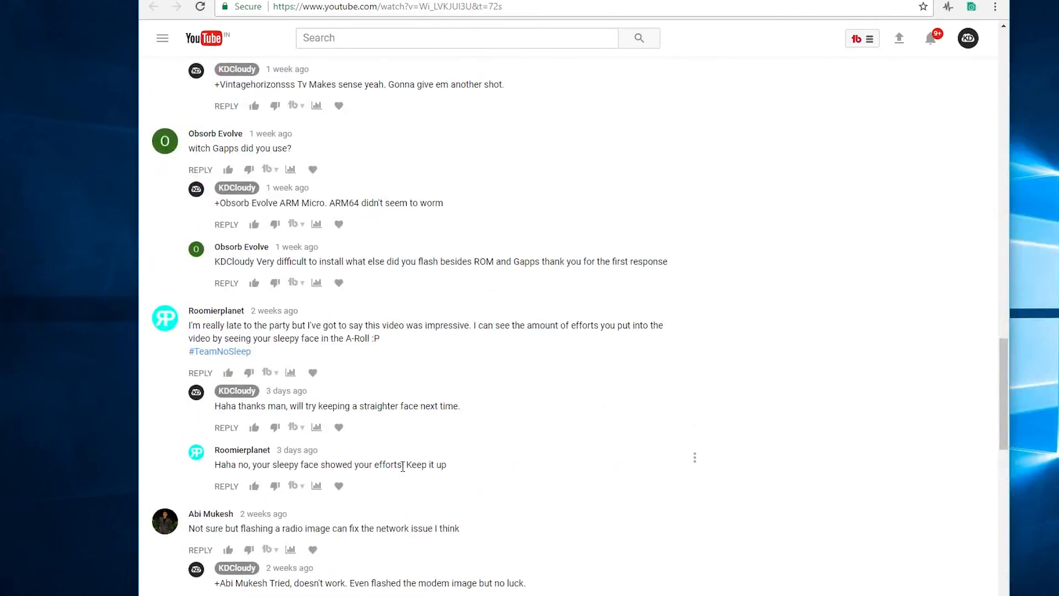